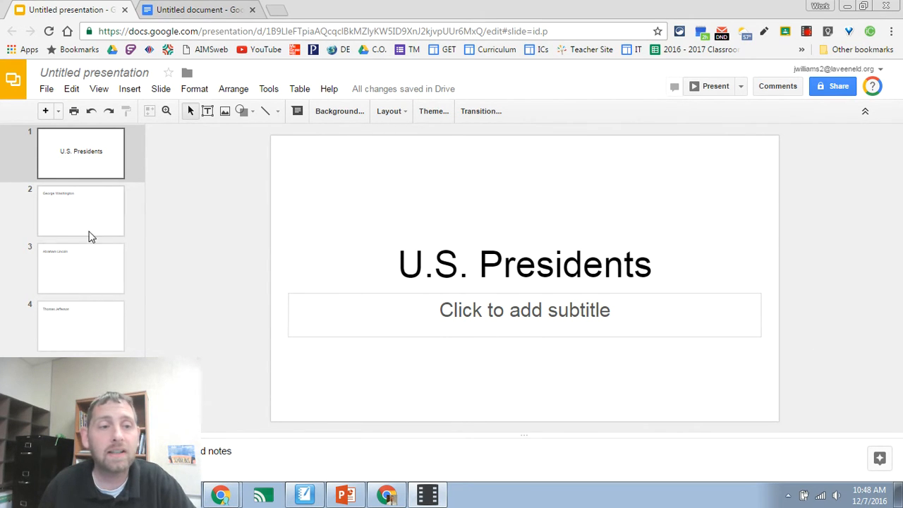
From the U.S. Presidents title slide, bring up Explore web results for 'us presidents'
left_click(80, 211)
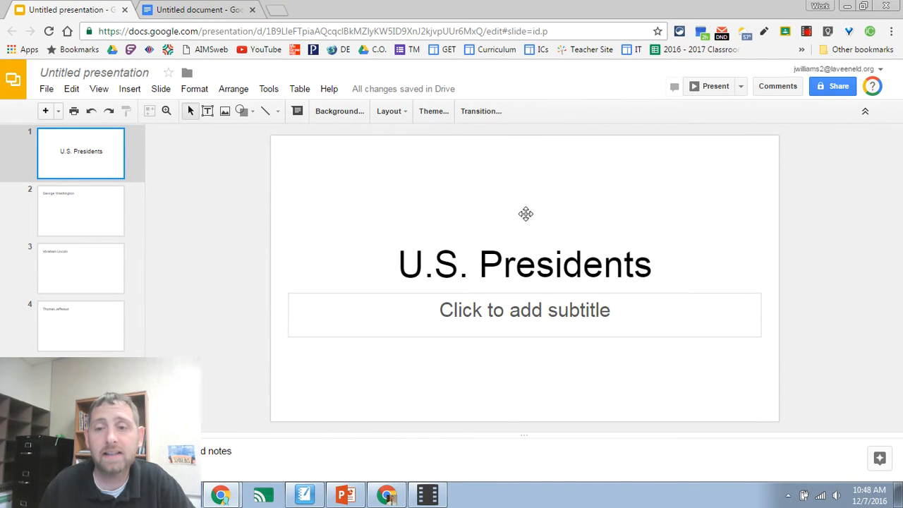
left_click(268, 87)
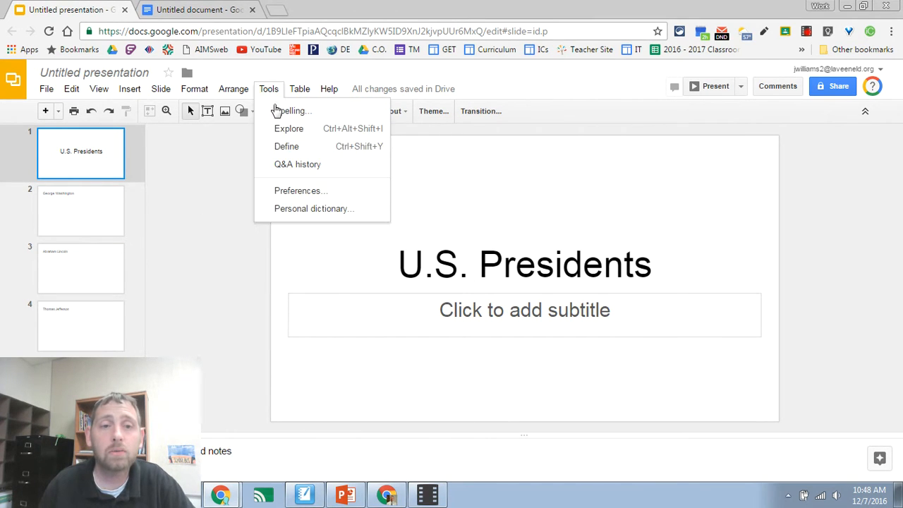
mouse_move(307, 120)
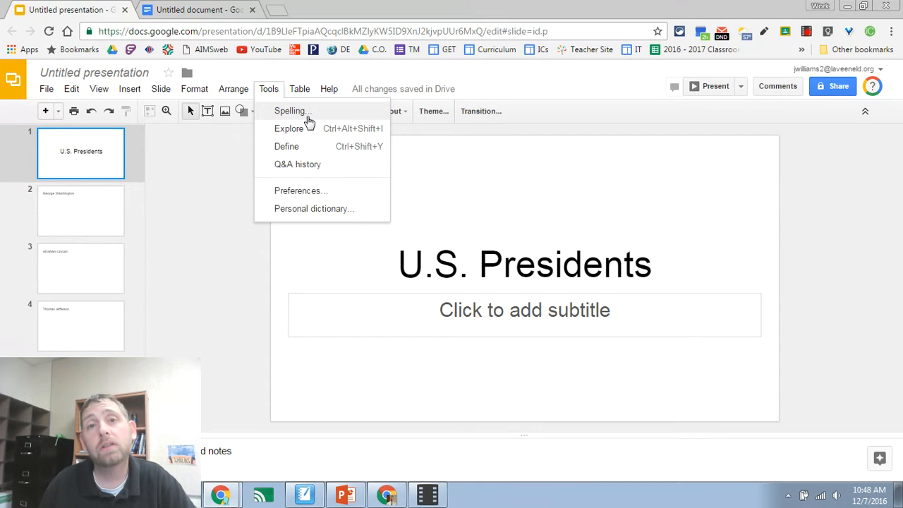
mouse_move(183, 180)
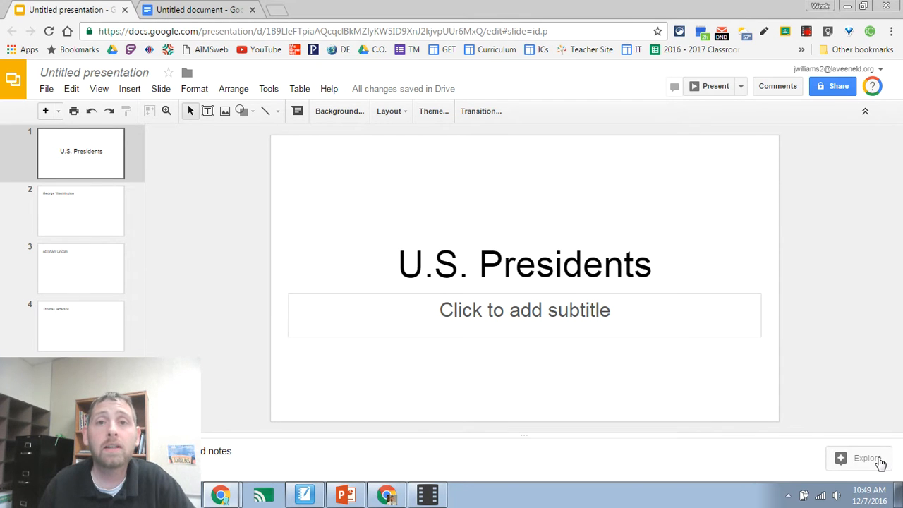
left_click(860, 457)
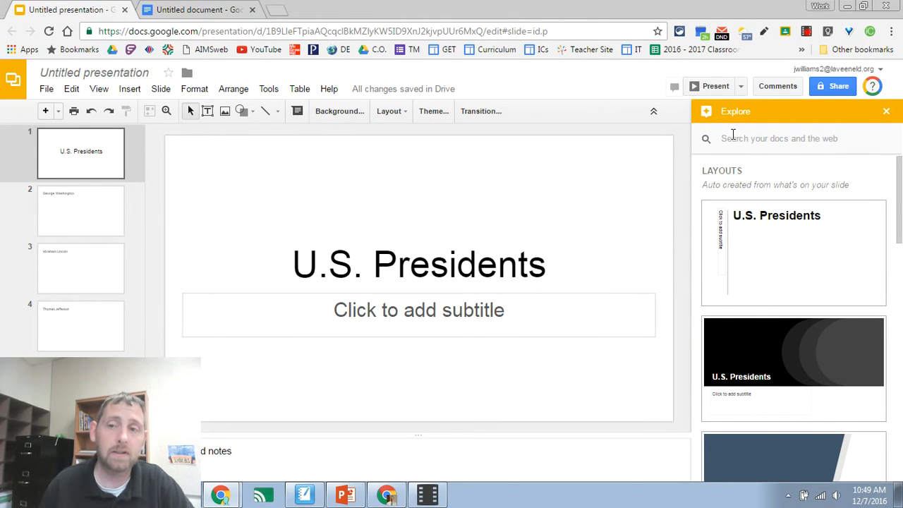
left_click(779, 138)
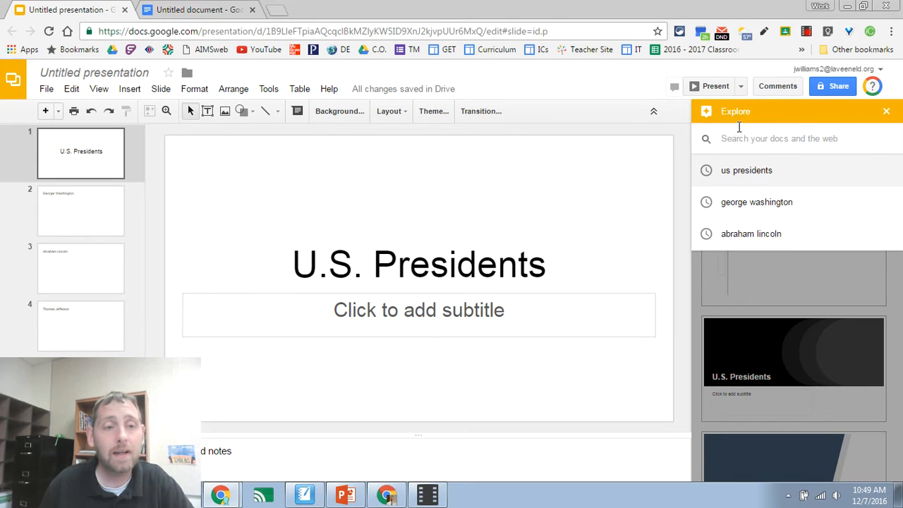
left_click(746, 169)
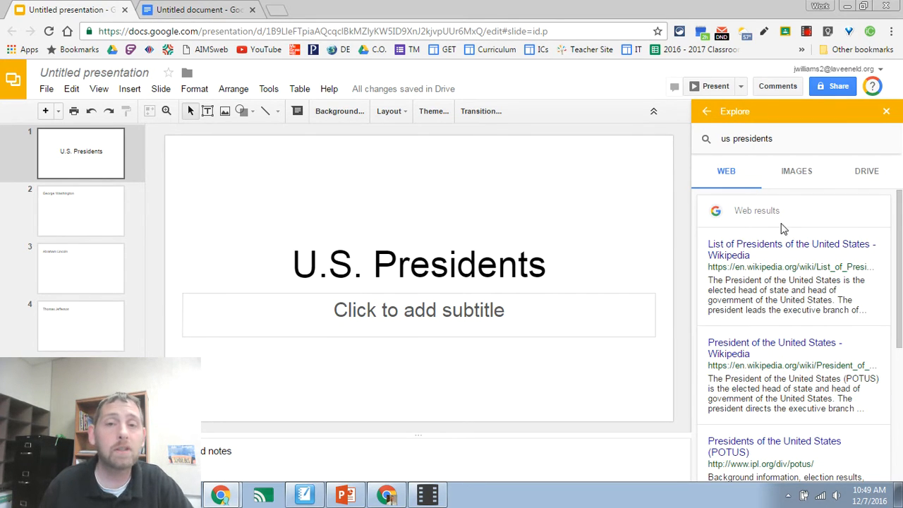
mouse_move(866, 170)
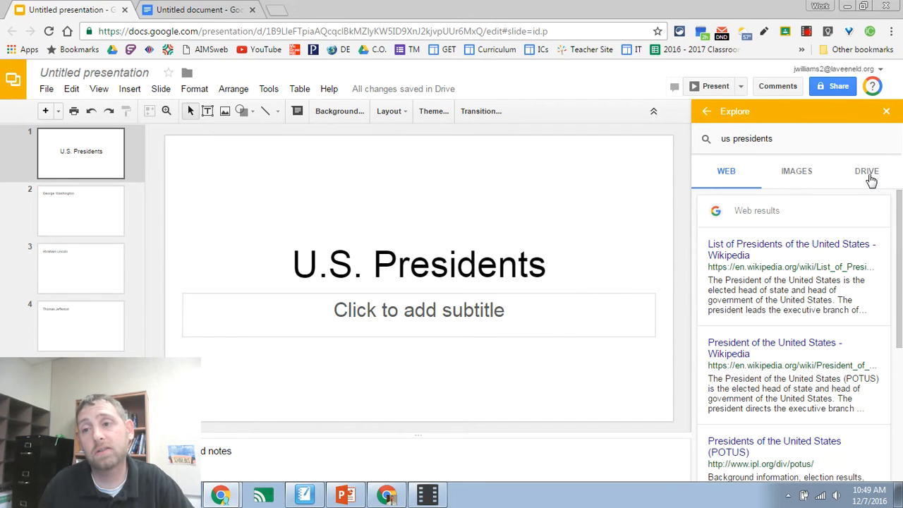
mouse_move(790, 182)
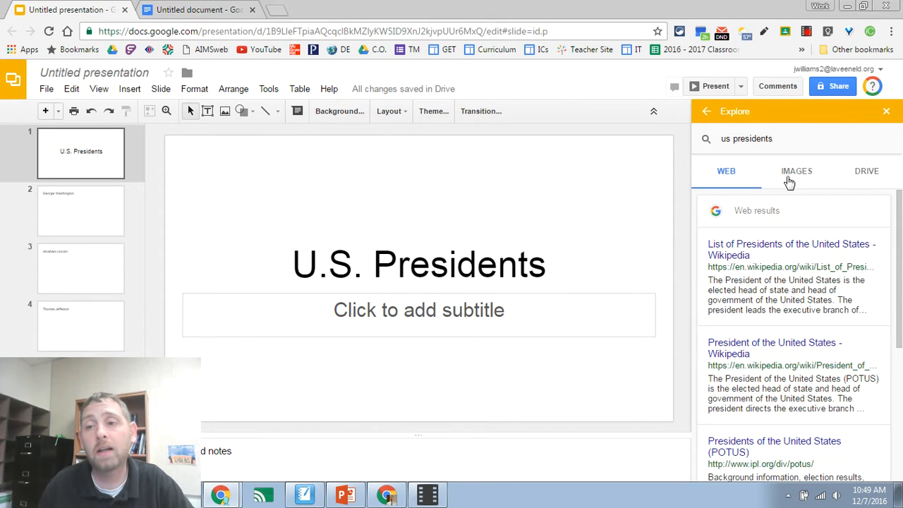
Insert the engraved presidents portrait collage from Explore's image results onto the title slide
left_click(796, 171)
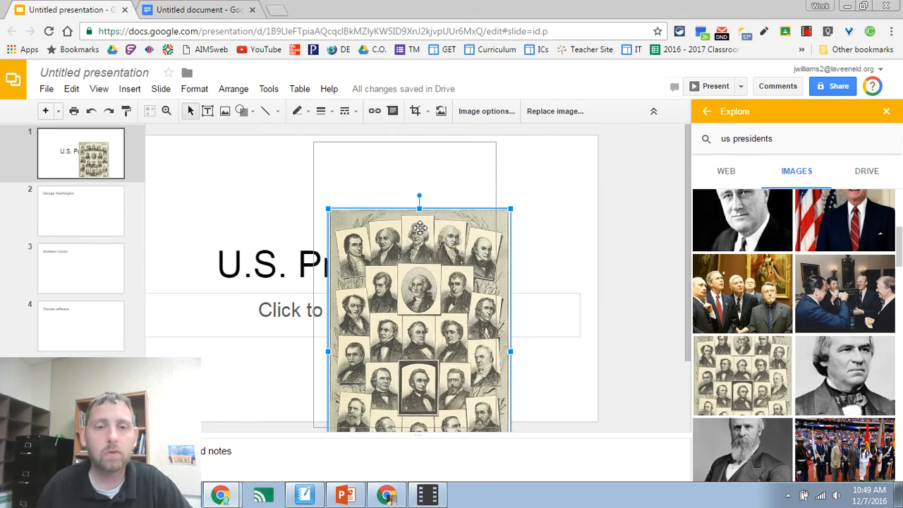
left_click(80, 210)
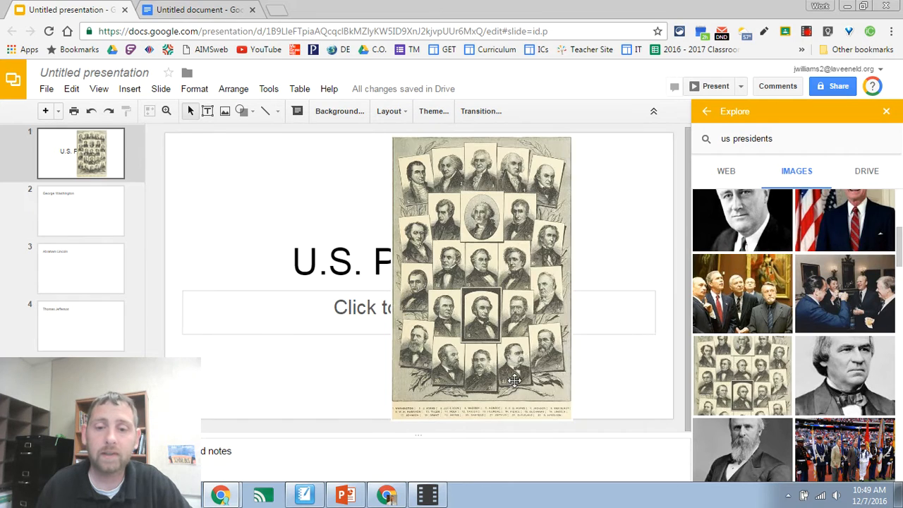
left_click(482, 275)
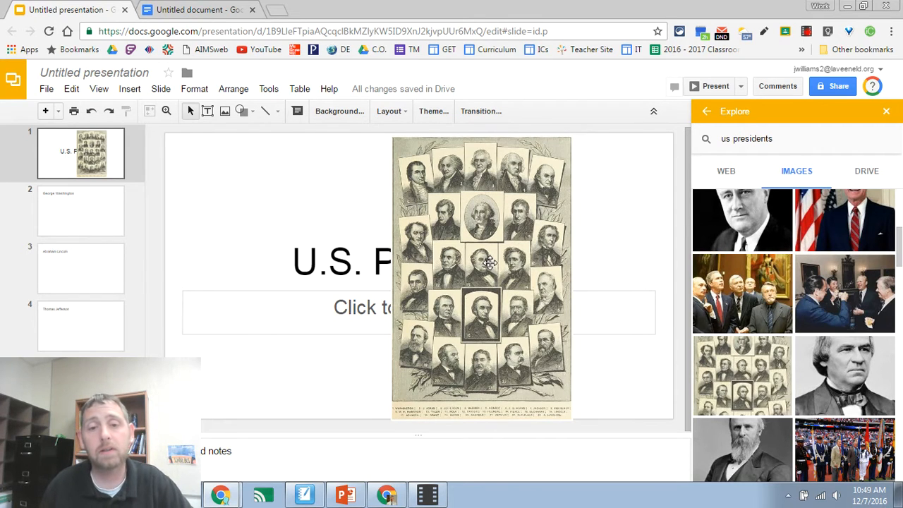
mouse_move(700, 124)
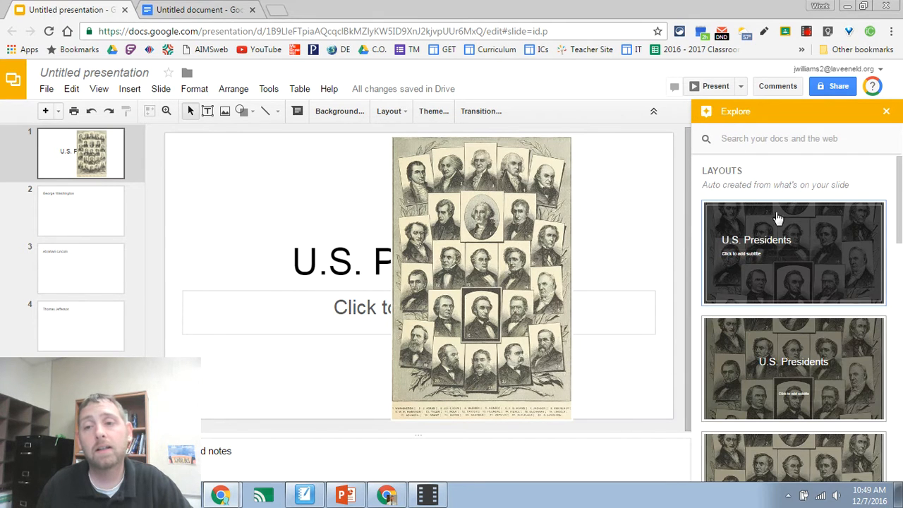
Apply the circle-title layout with the collage as background, then close Explore
scroll("down", 3)
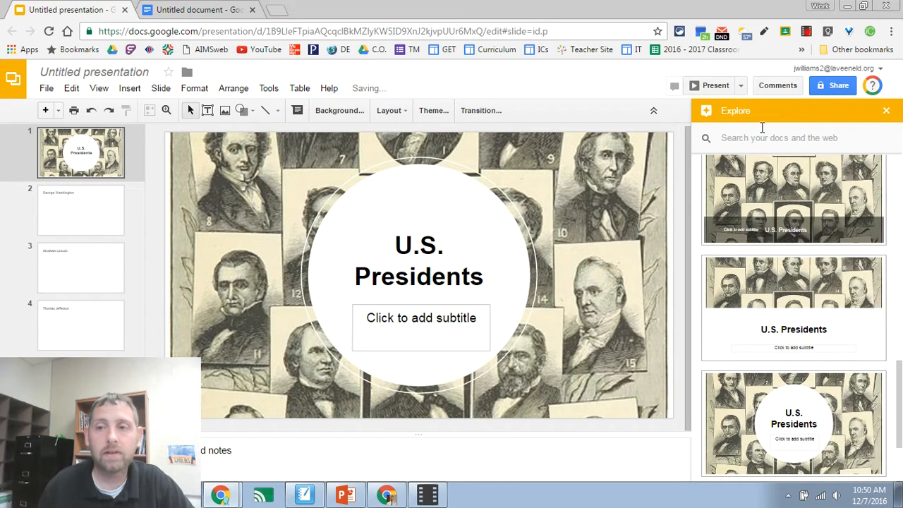
left_click(886, 110)
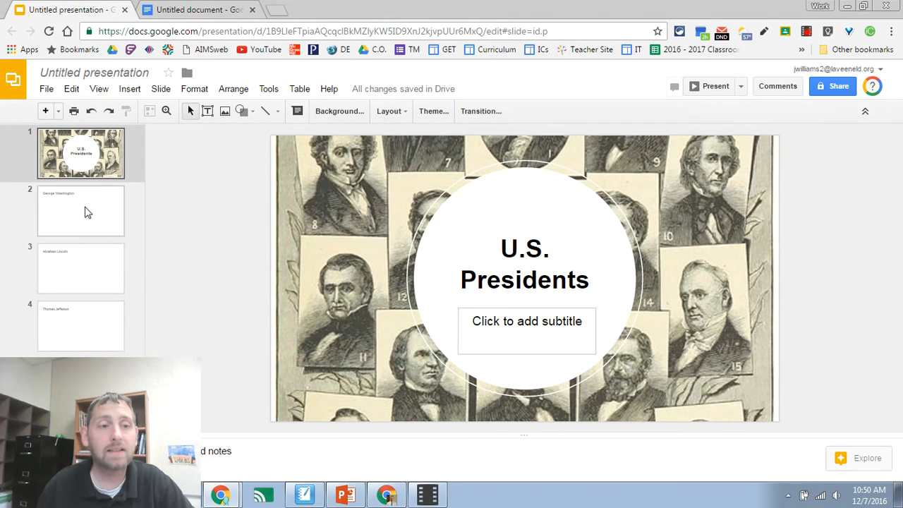
On slide 2, search Explore for 'george washington' and enter the summary describing him as soldier, statesman and first President
left_click(80, 210)
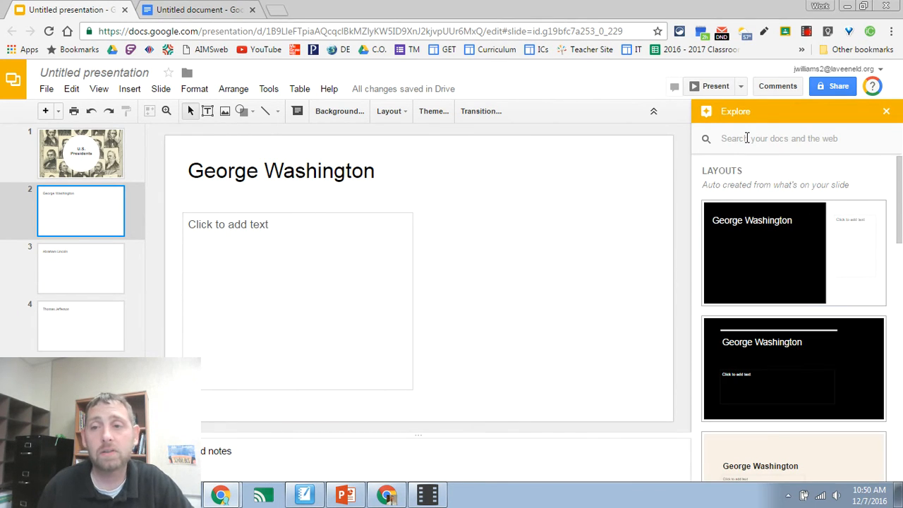
left_click(776, 138)
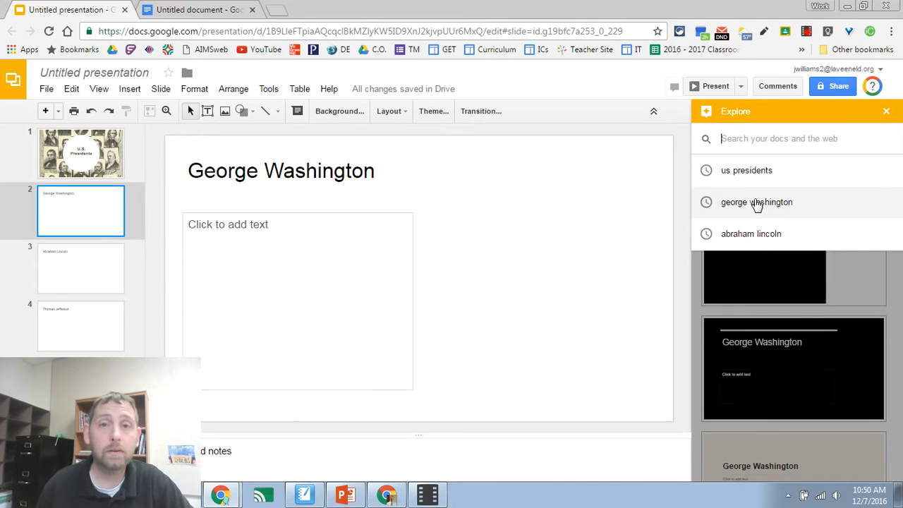
left_click(756, 202)
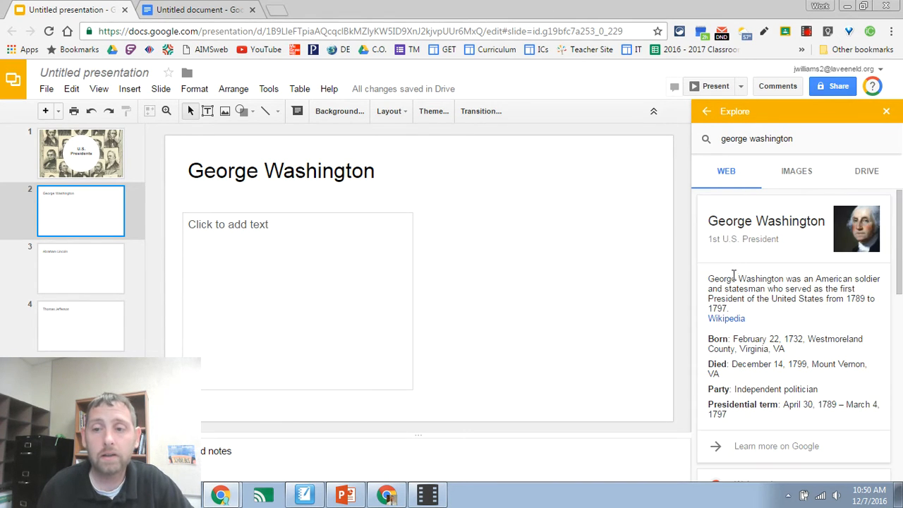
scroll("down", 3)
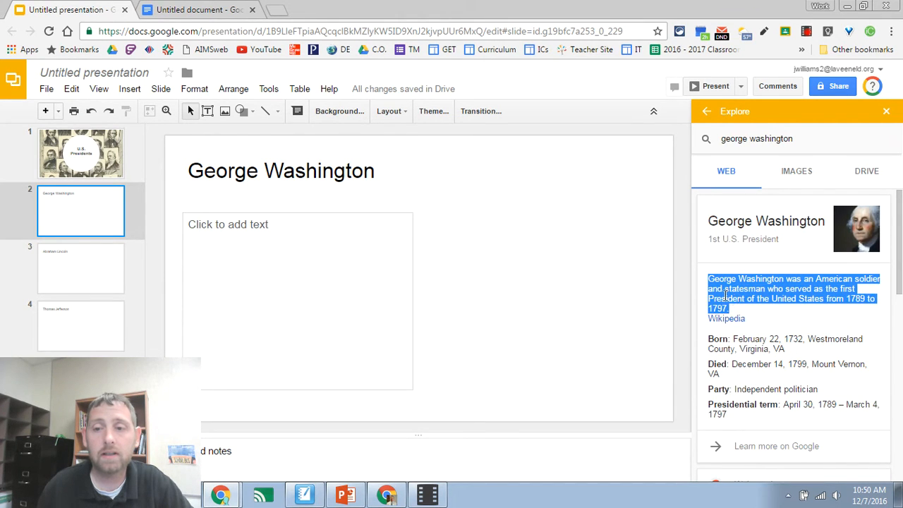
left_click(296, 282)
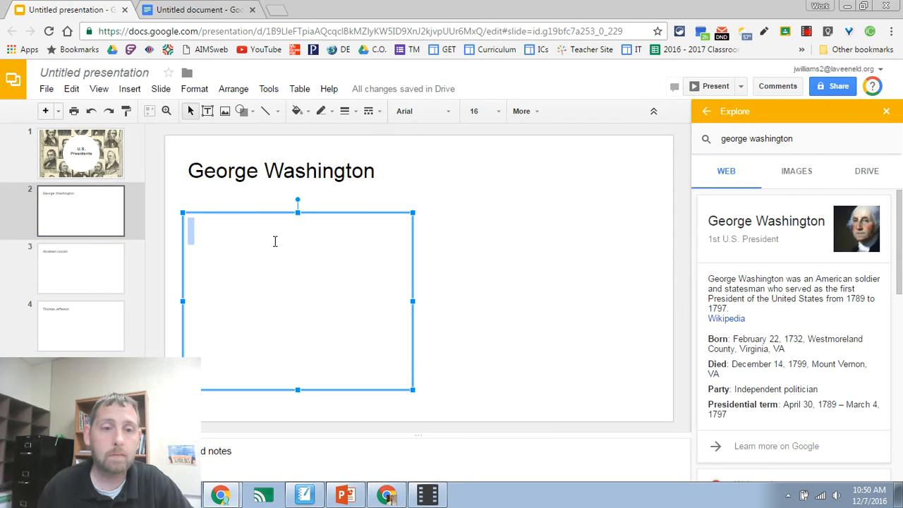
type("George Washington was an American soldier and statesman who served as the first President of the United States from 1789 to 1797.")
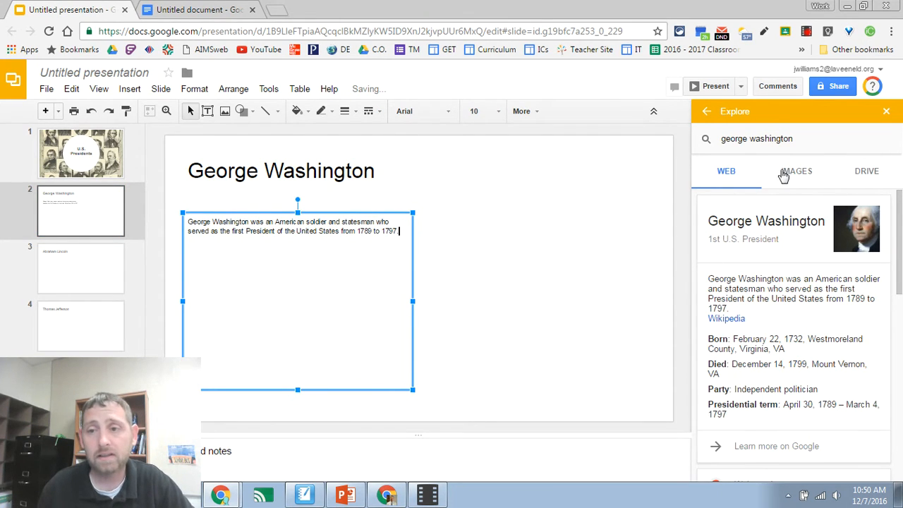
Add three George Washington pictures from Explore images and position them beside the text
left_click(796, 171)
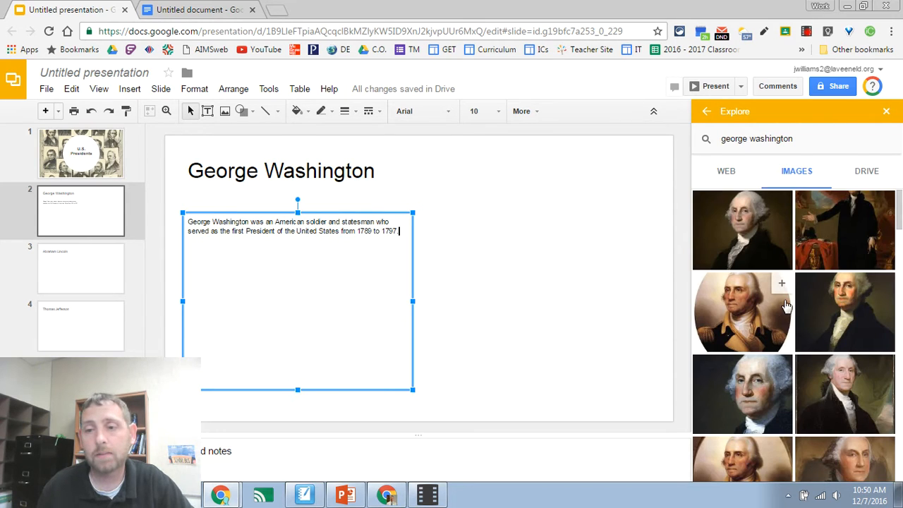
mouse_move(739, 231)
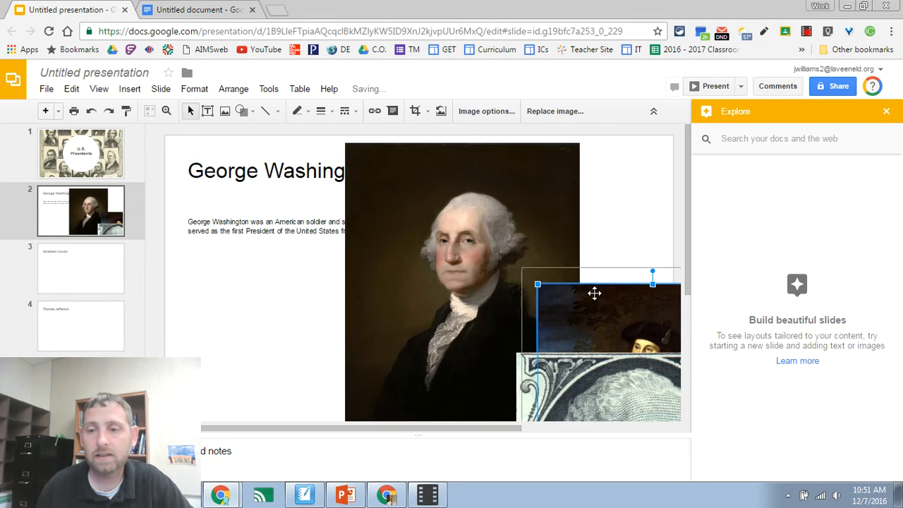
left_click_drag(595, 292, 579, 260)
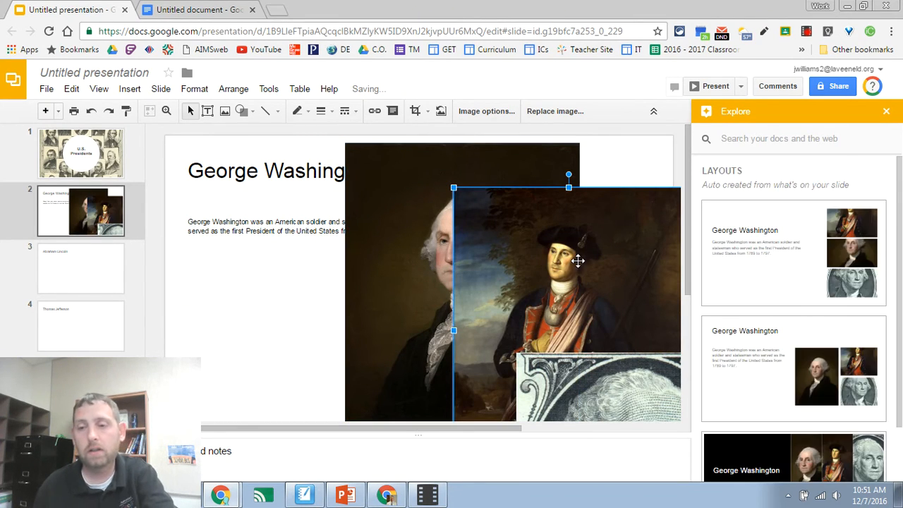
mouse_move(766, 265)
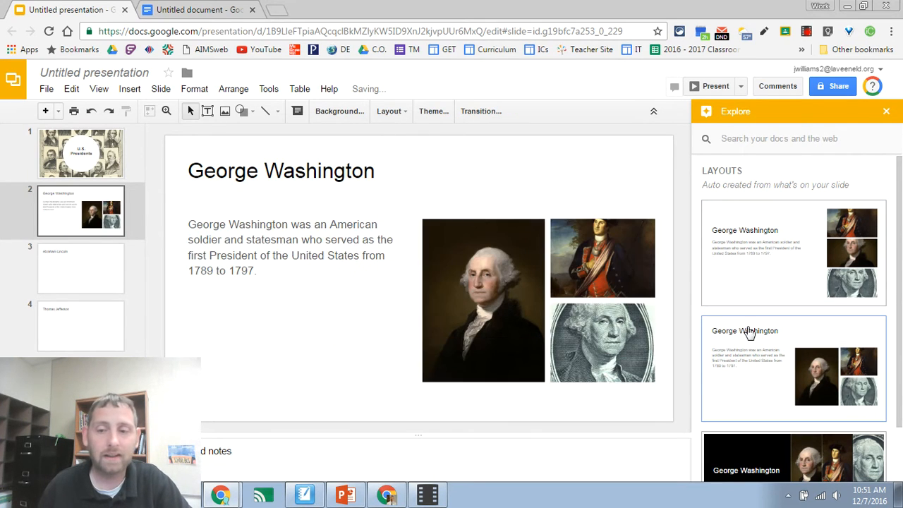
Adjust the uniformed Washington portrait, then switch to the blank 'Untitled document' tab
scroll("down", 3)
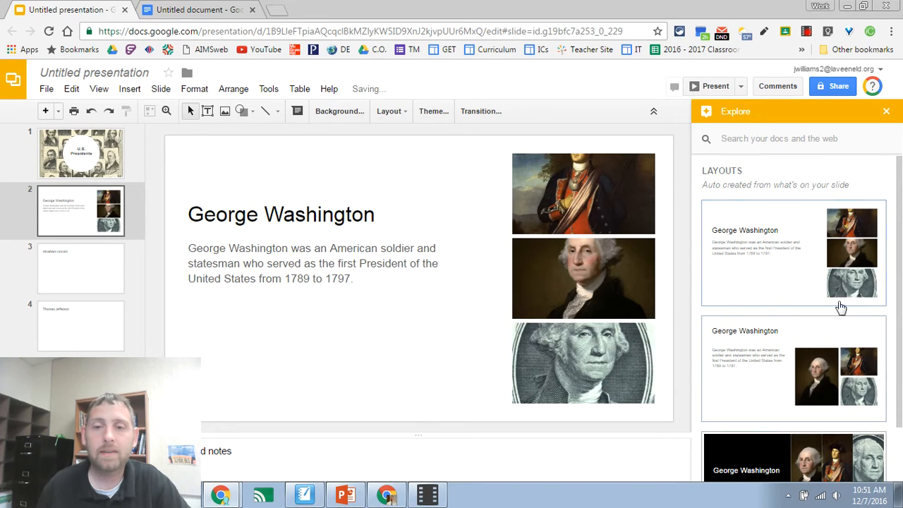
left_click(584, 194)
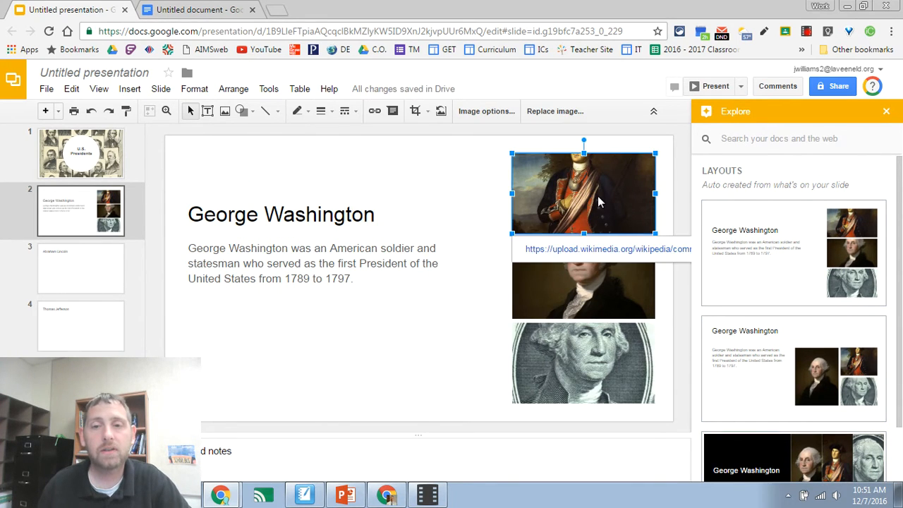
left_click(414, 110)
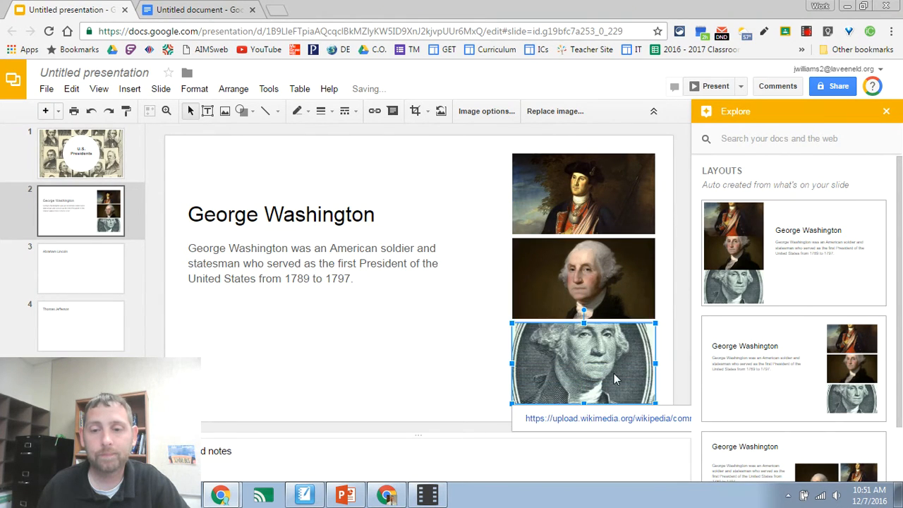
left_click(415, 110)
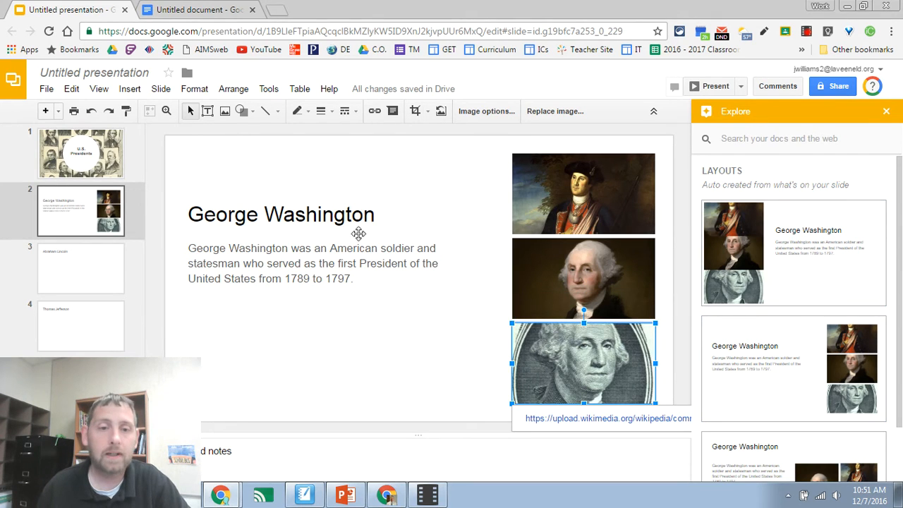
mouse_move(697, 188)
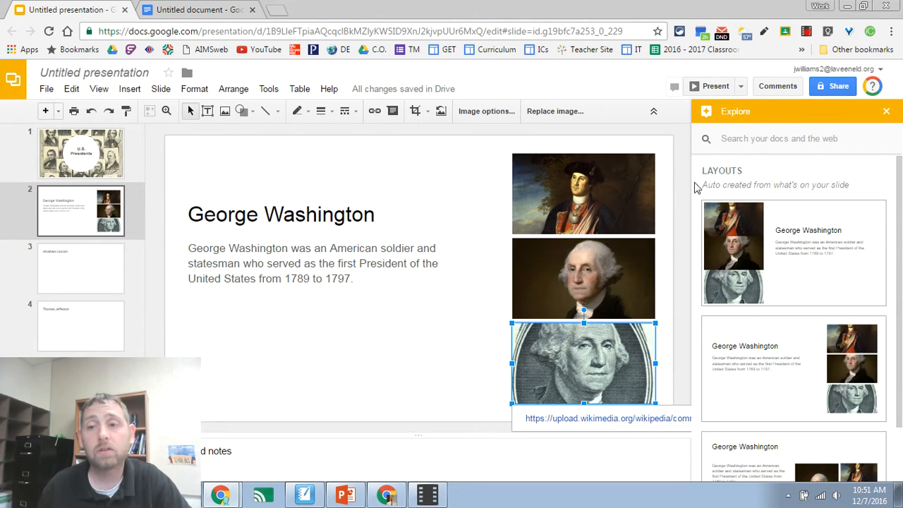
mouse_move(590, 420)
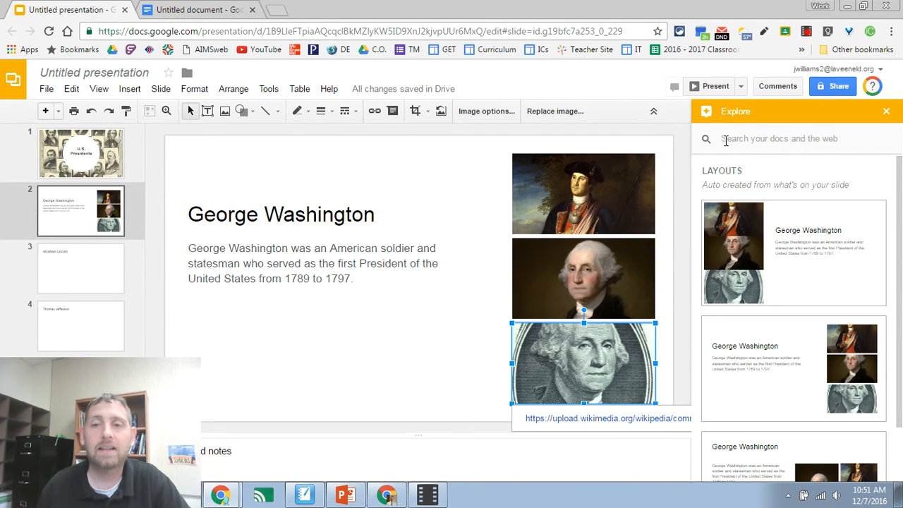
mouse_move(769, 162)
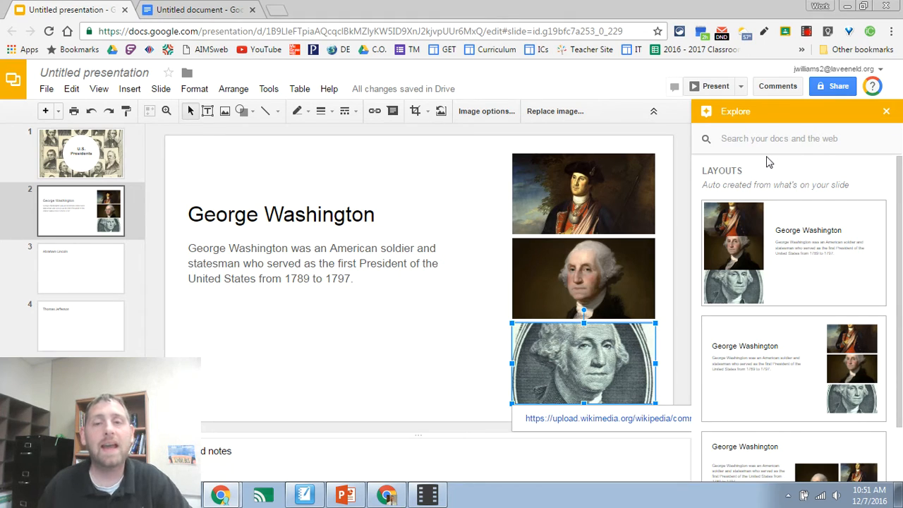
left_click(198, 8)
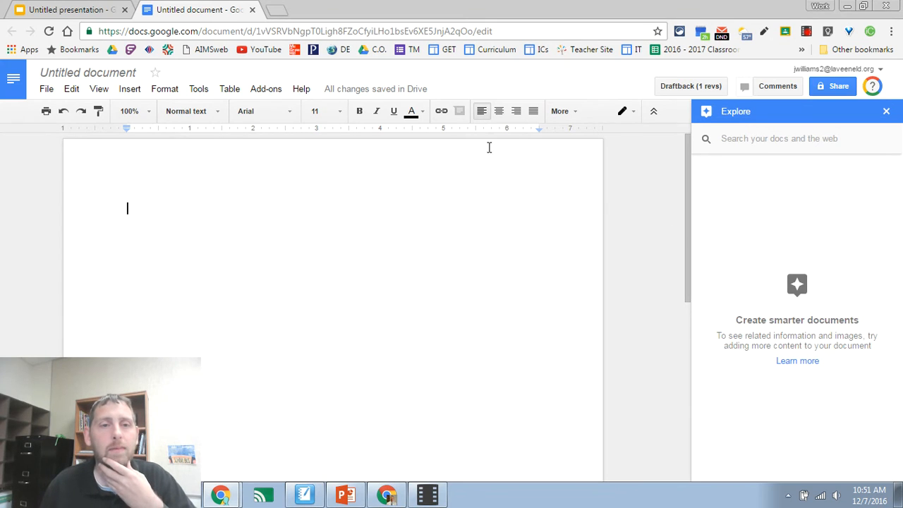
Search Docs Explore for 'george washington' and set the MLA footnote citation format
left_click(198, 88)
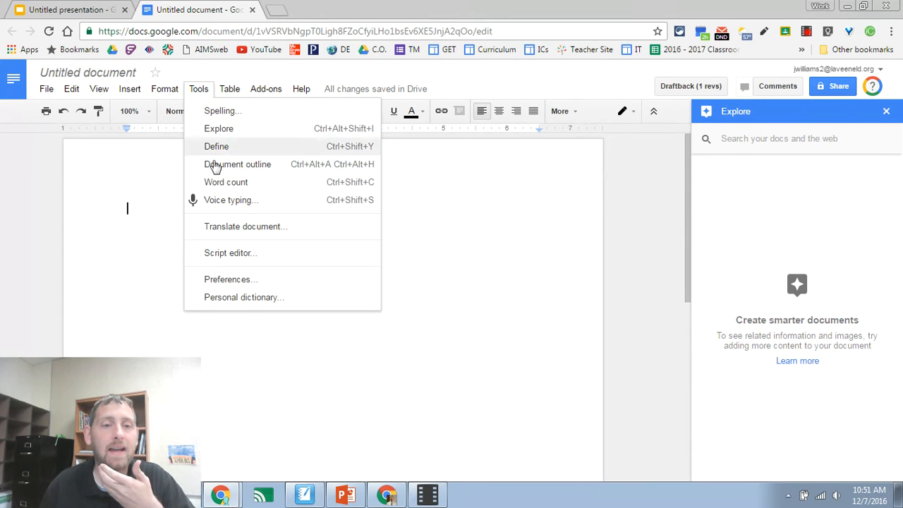
left_click(197, 88)
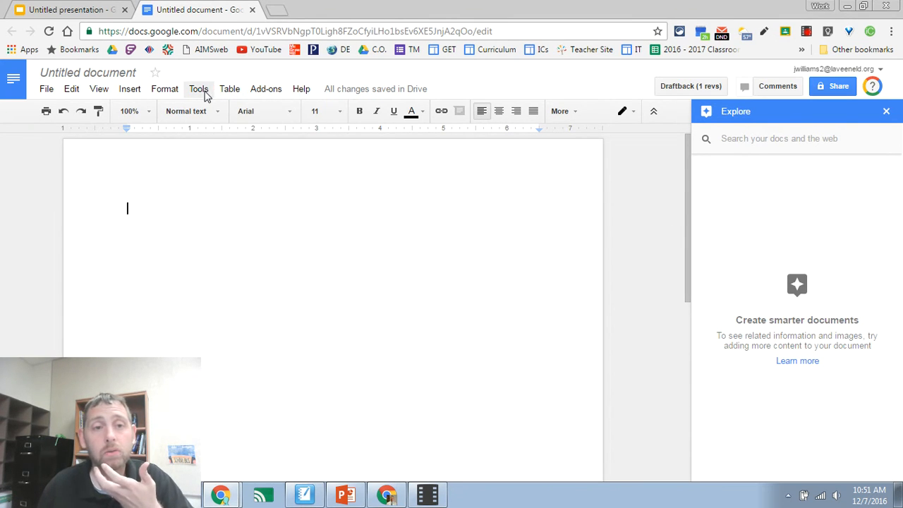
left_click(776, 138)
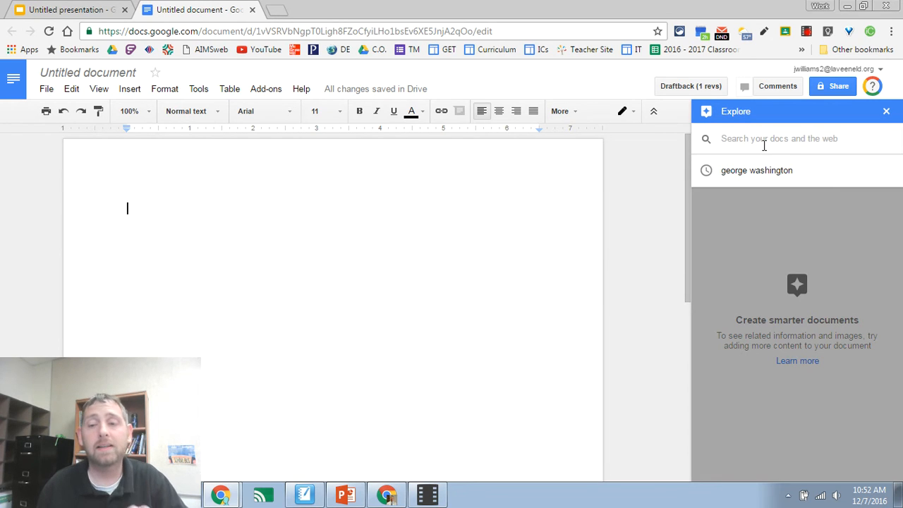
left_click(756, 169)
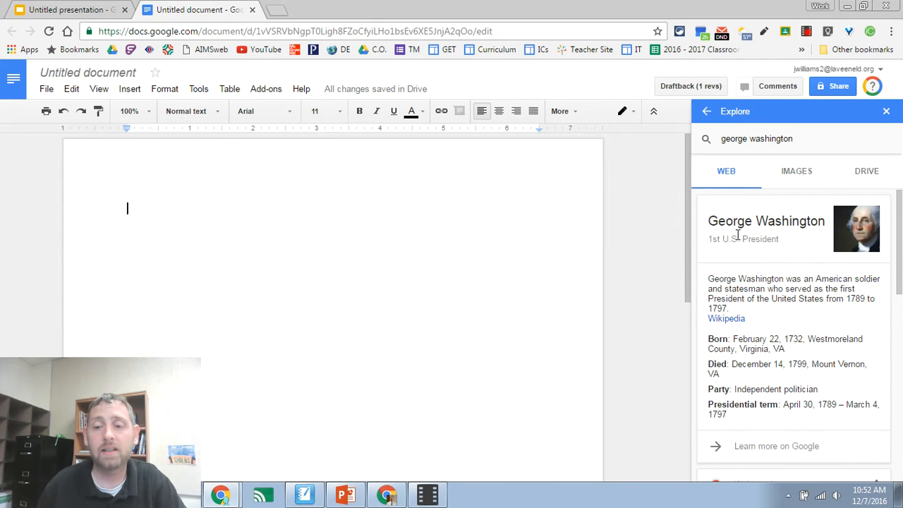
scroll("down", 3)
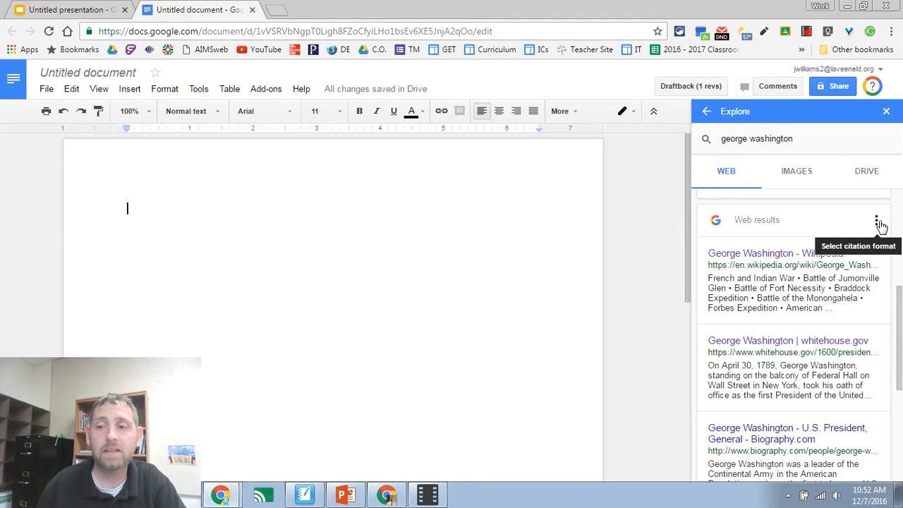
left_click(876, 220)
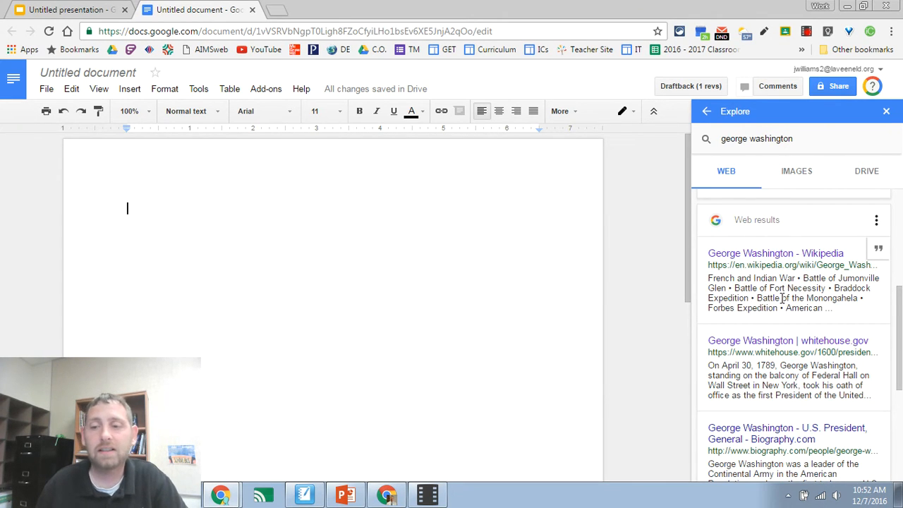
Follow the whitehouse.gov George Washington result to its biography page
scroll("down", 3)
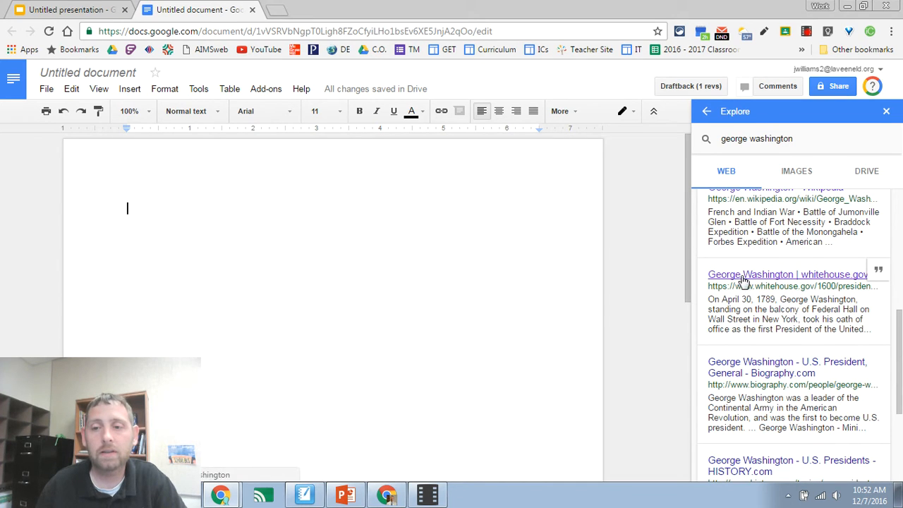
left_click(785, 274)
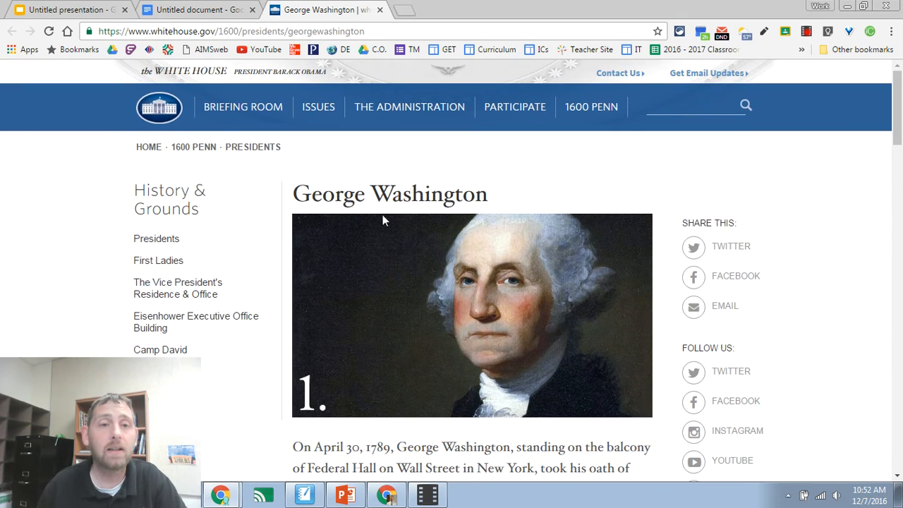
Copy the whitehouse.gov opening paragraph about Washington's oath of office and paste it into the document
scroll("down", 3)
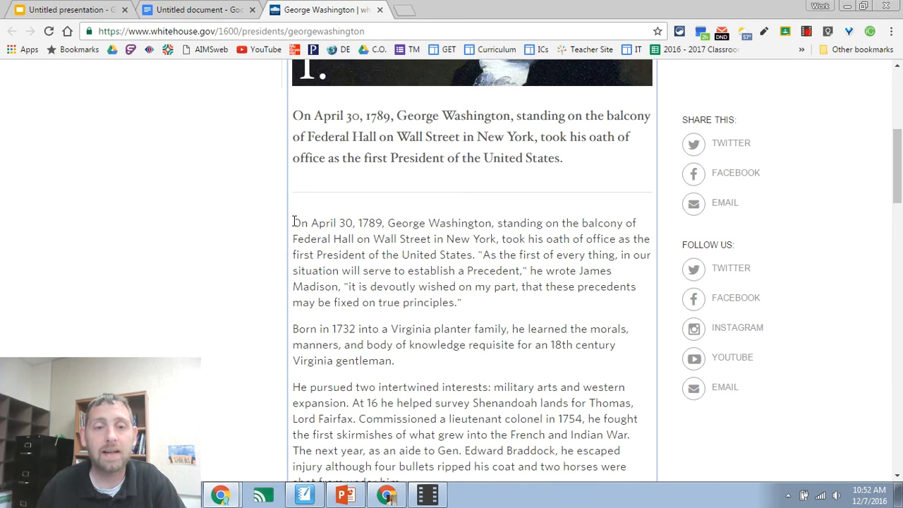
left_click_drag(293, 243, 463, 323)
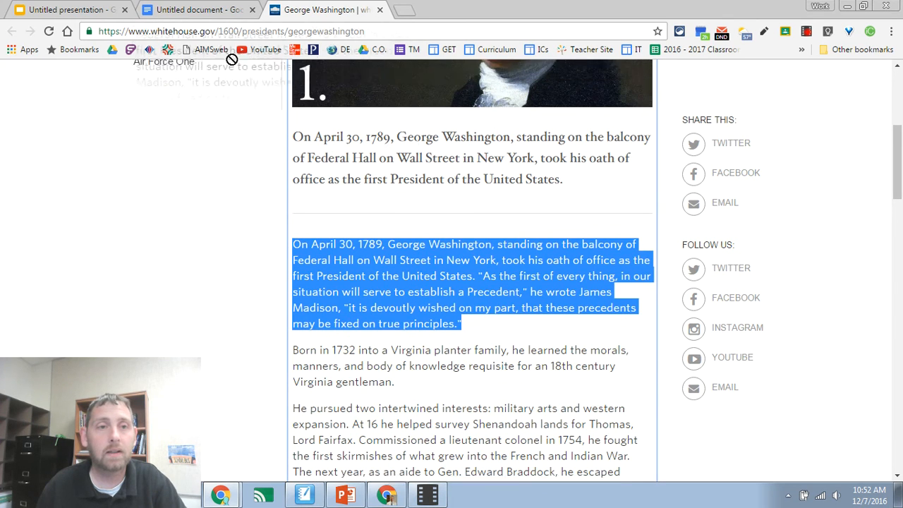
left_click(197, 10)
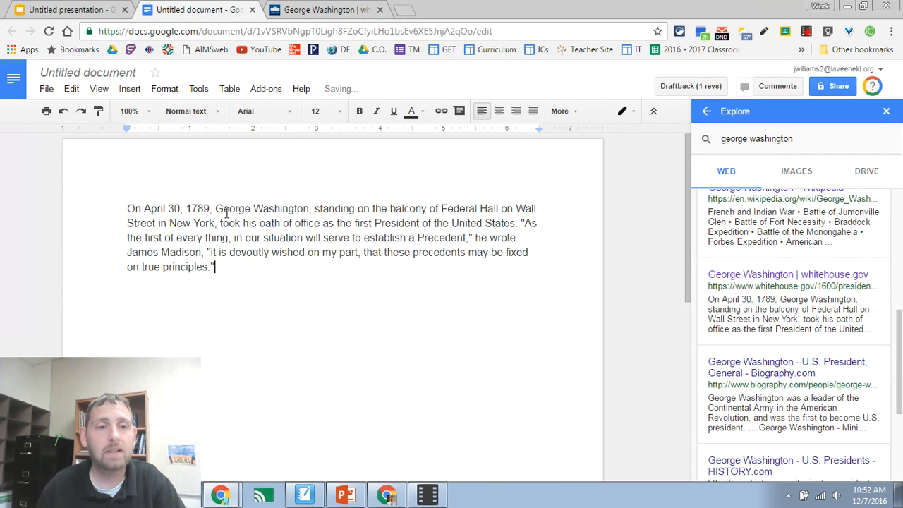
mouse_move(407, 299)
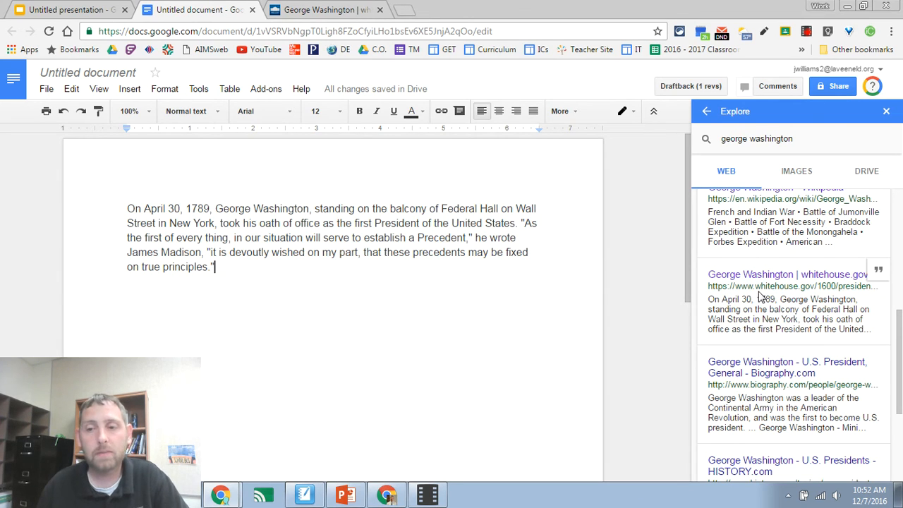
mouse_move(877, 271)
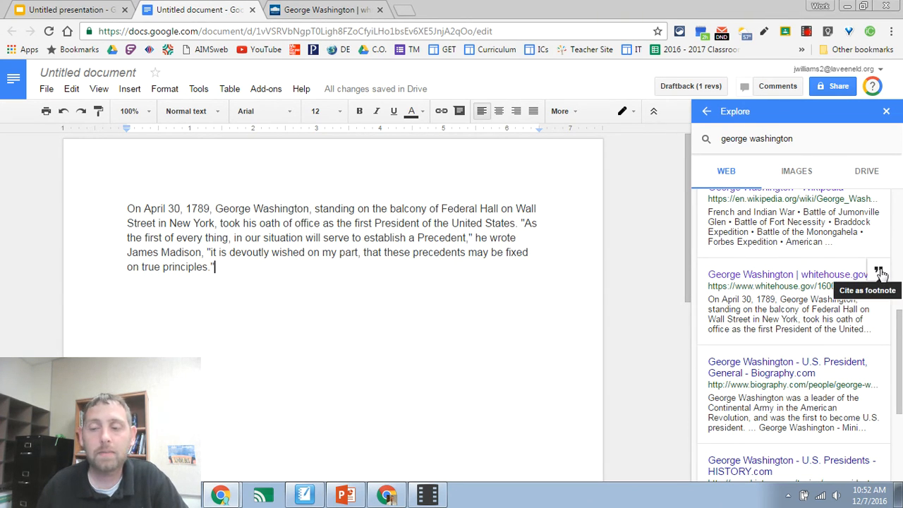
Cite the whitehouse.gov result as a footnote at the end of the pasted paragraph
left_click(880, 273)
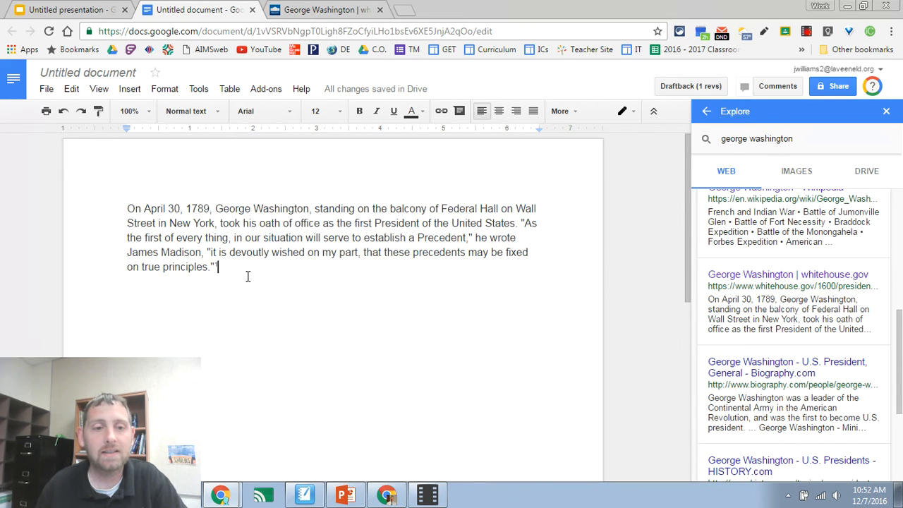
left_click(795, 171)
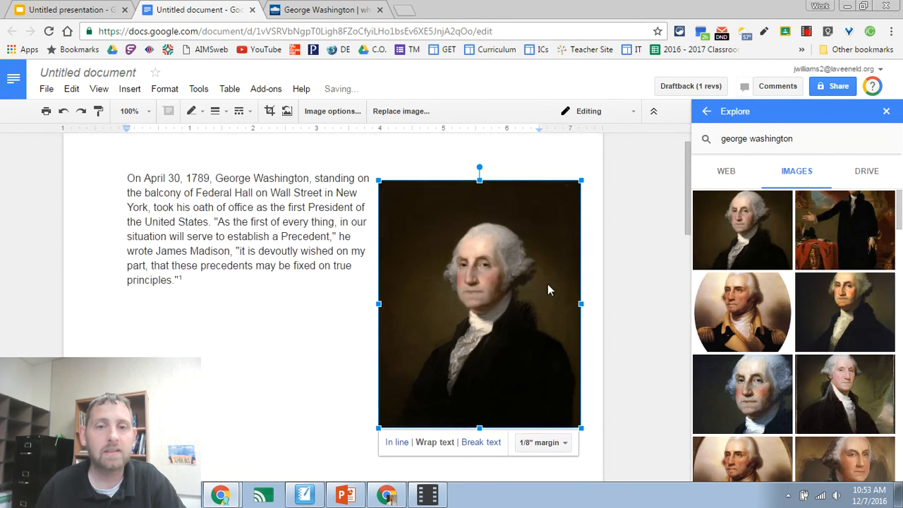
Insert a Washington portrait with Wrap text beside the paragraph, then switch to the presentation tab
scroll("down", 3)
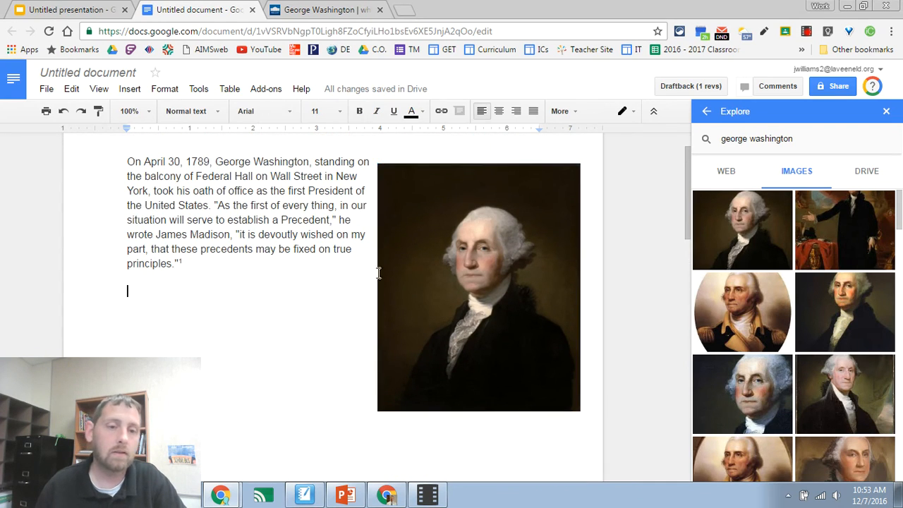
mouse_move(725, 175)
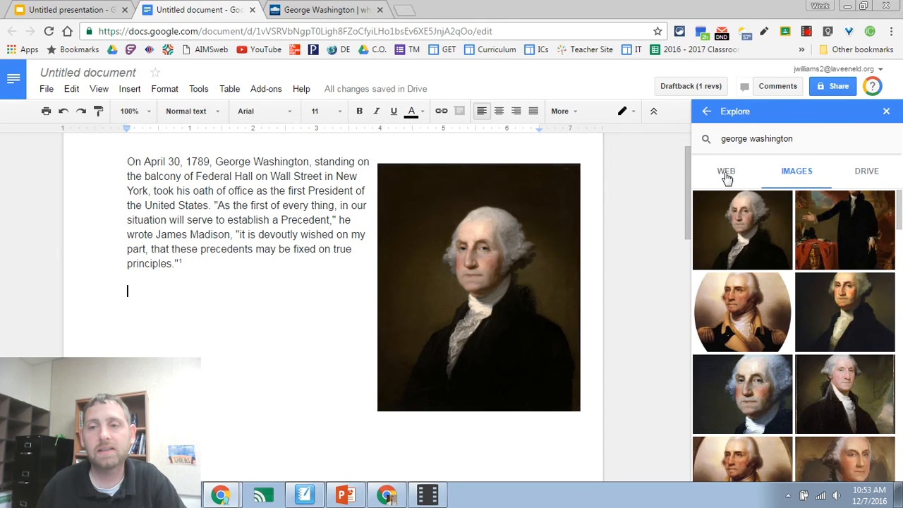
left_click(67, 10)
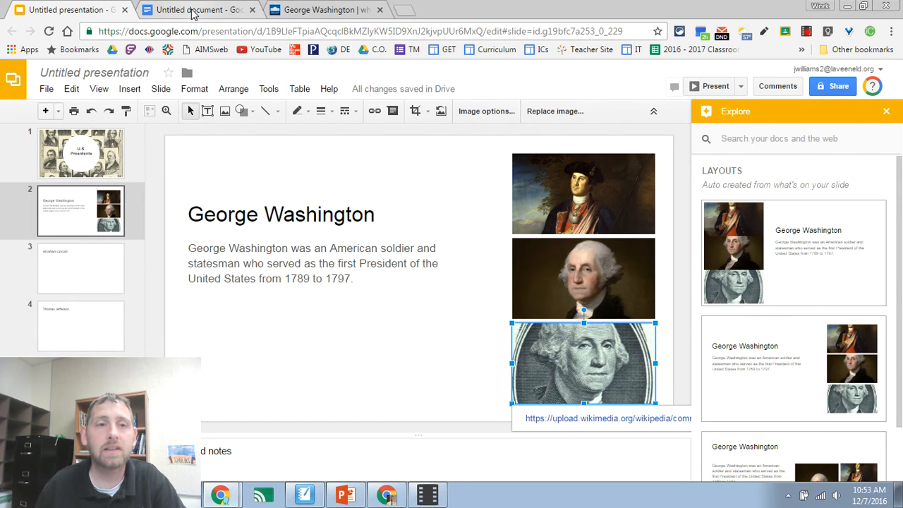
left_click(197, 10)
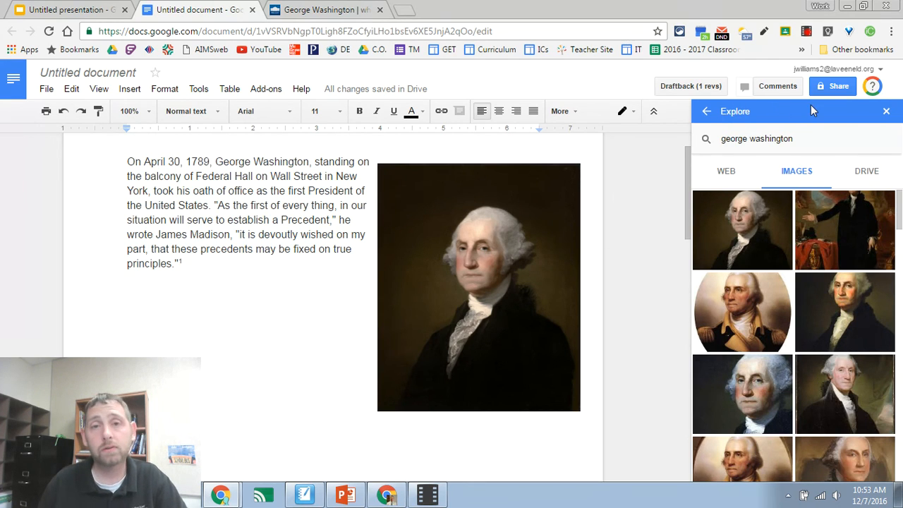
mouse_move(773, 264)
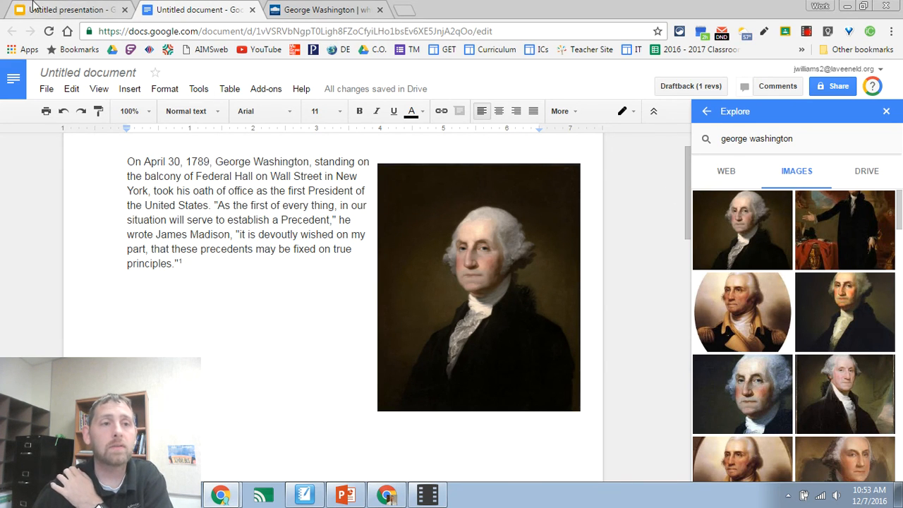
left_click(63, 8)
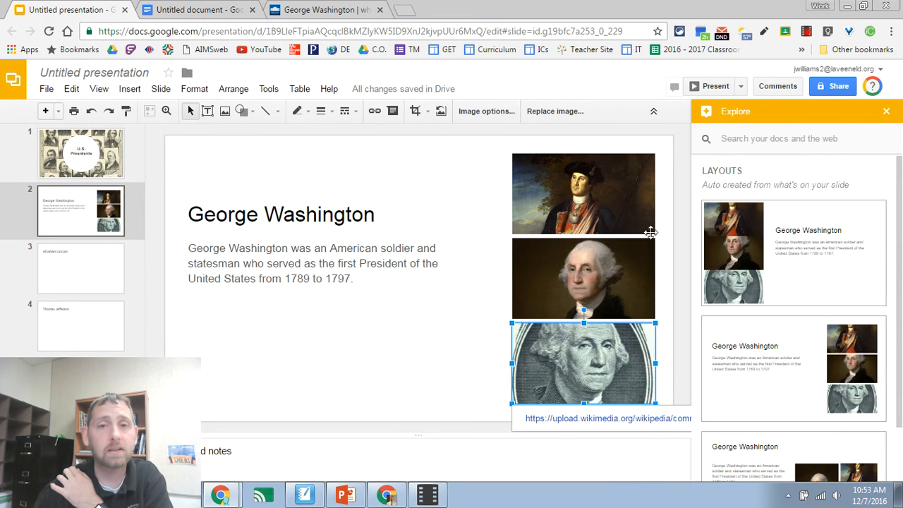